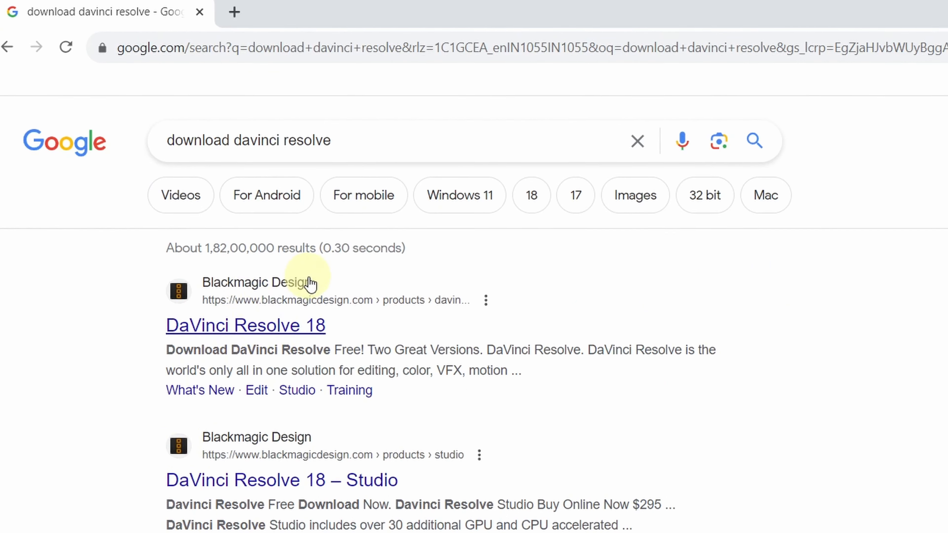
Go to the Blackmagic DaVinci Resolve 18 page and bring the Free Download Now offer into view
{"action": "left_click", "coordinate": [245, 325]}
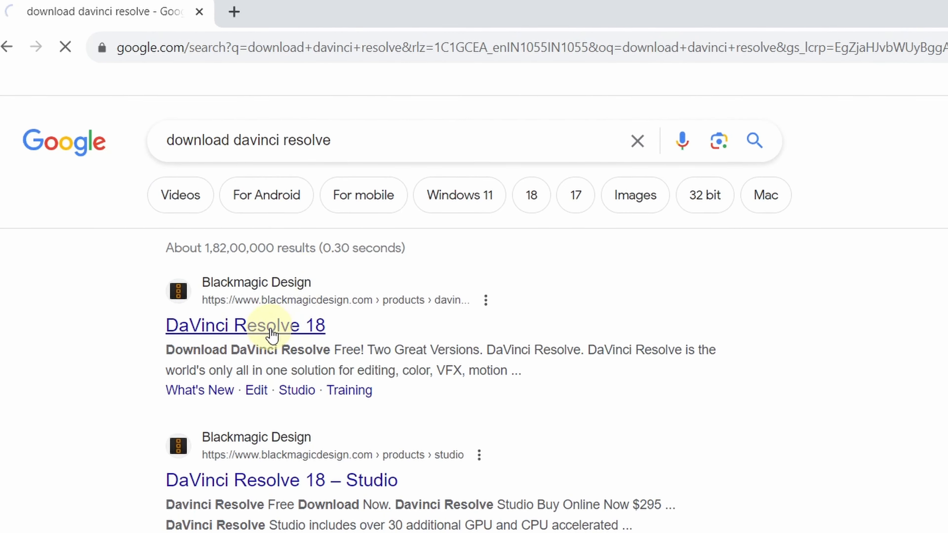
{"action": "left_click", "coordinate": [245, 326]}
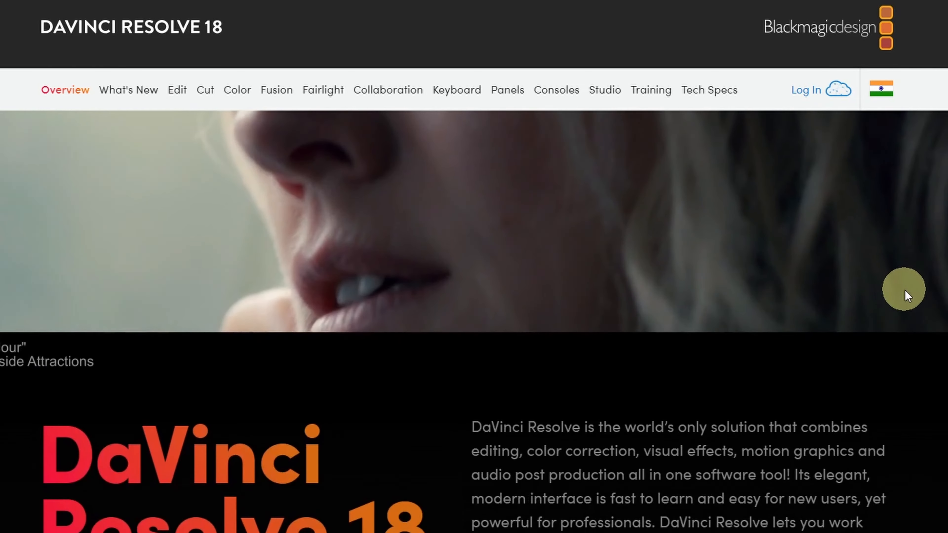
{"action": "scroll", "scroll_direction": "down", "scroll_amount": 3}
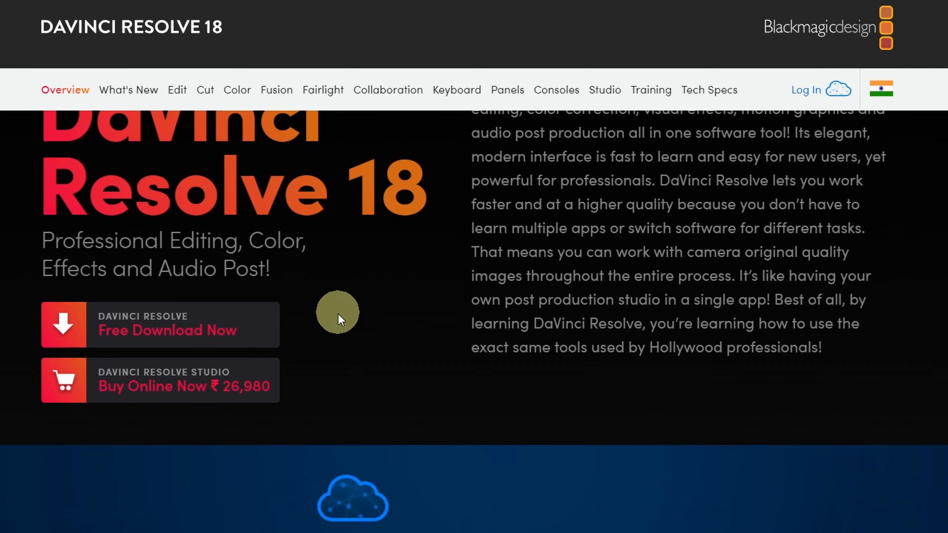
{"action": "mouse_move", "coordinate": [172, 339]}
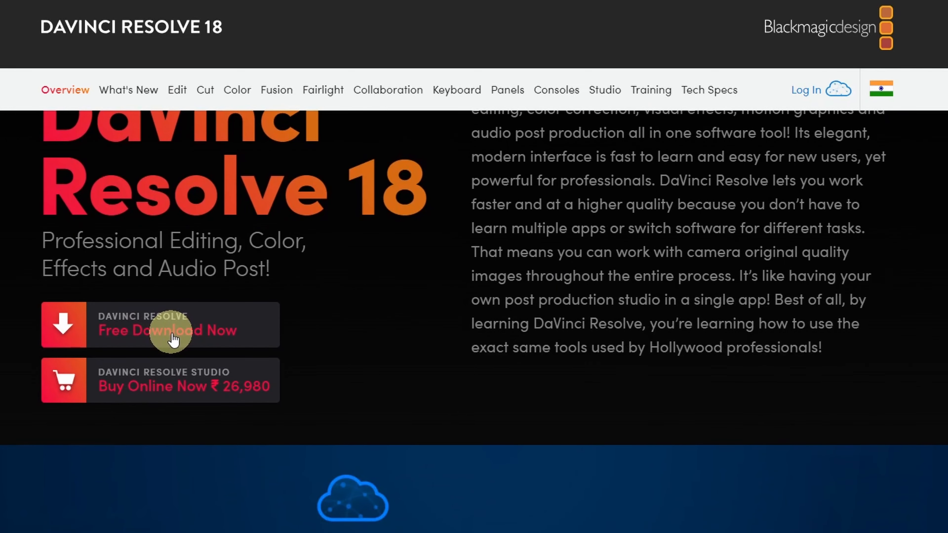
Request the free DaVinci Resolve download, showing the 18.5 choices for Mac OS X, Windows and Linux
{"action": "left_click", "coordinate": [167, 330]}
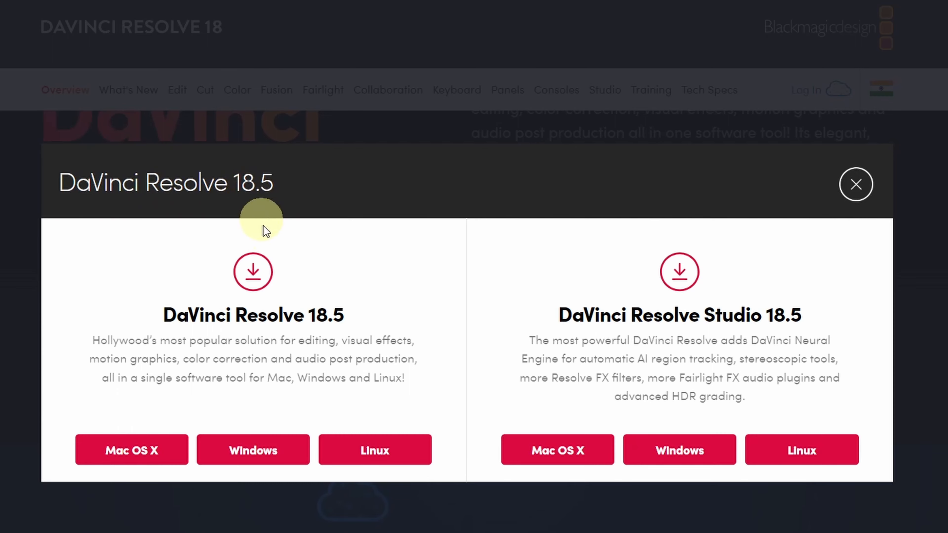
{"action": "mouse_move", "coordinate": [550, 336]}
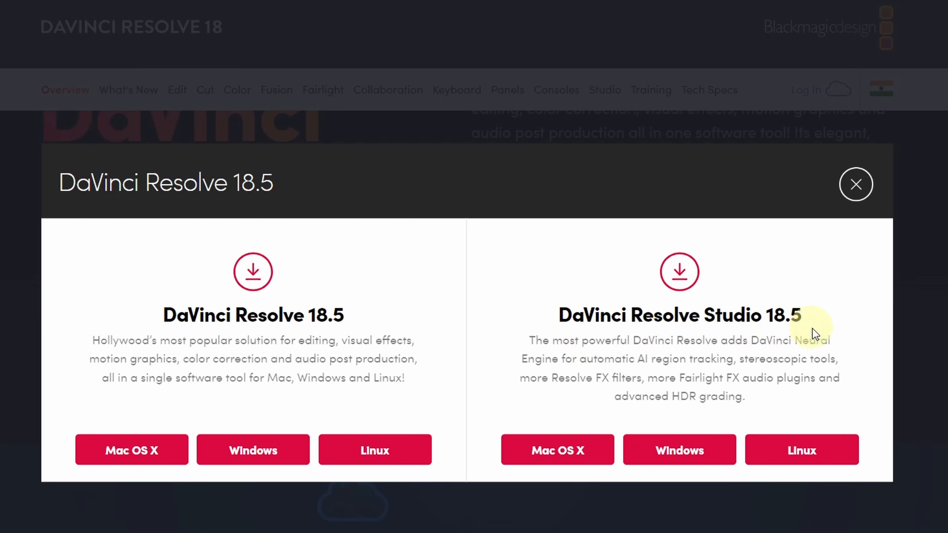
{"action": "mouse_move", "coordinate": [391, 330]}
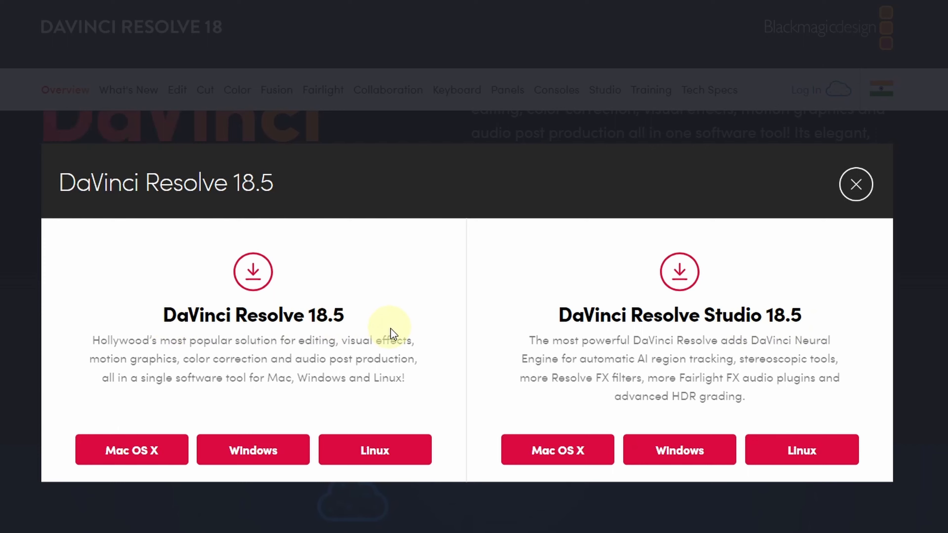
{"action": "mouse_move", "coordinate": [337, 355]}
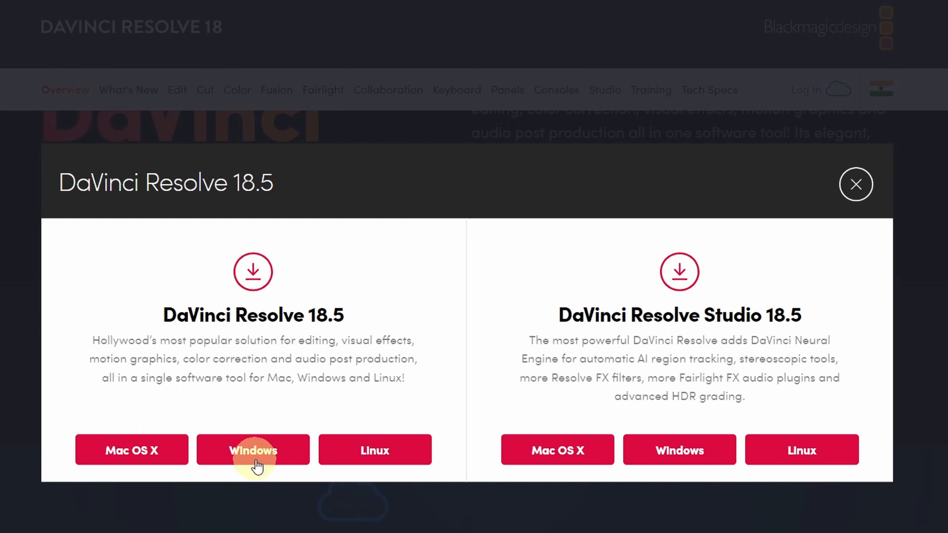
Choose the free Windows edition and submit Register & Download to fetch DaVinci_Resolve_18.6_Windows.zip
{"action": "left_click", "coordinate": [855, 185]}
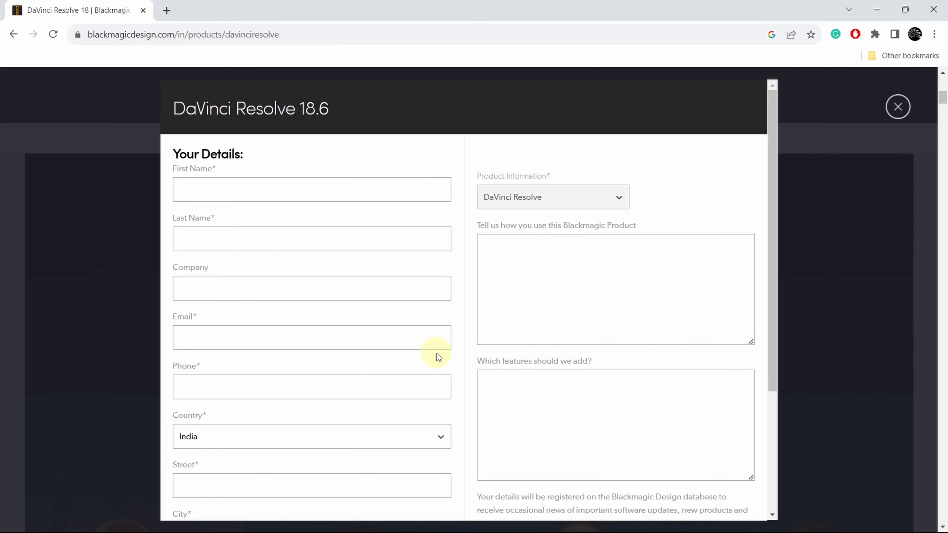
{"action": "scroll", "scroll_direction": "down", "scroll_amount": 3}
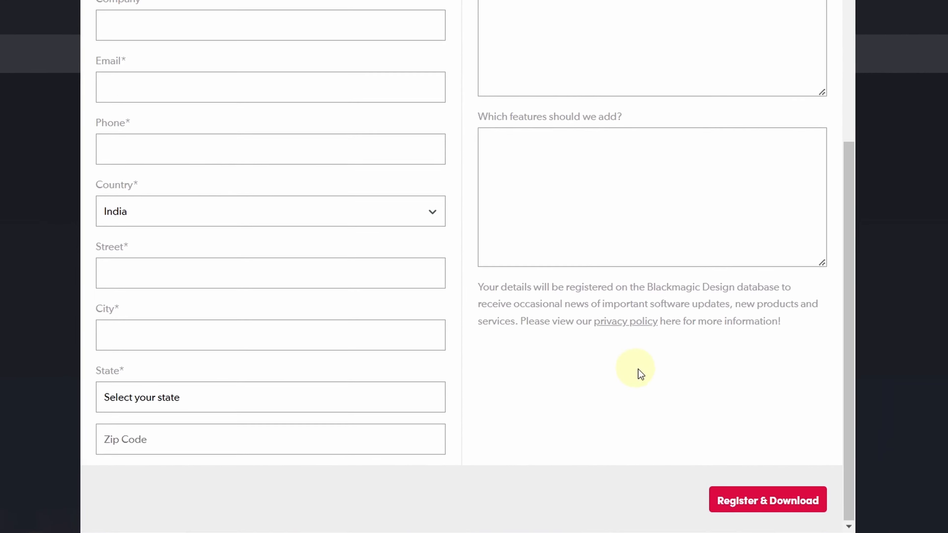
{"action": "scroll", "scroll_direction": "down", "scroll_amount": 3}
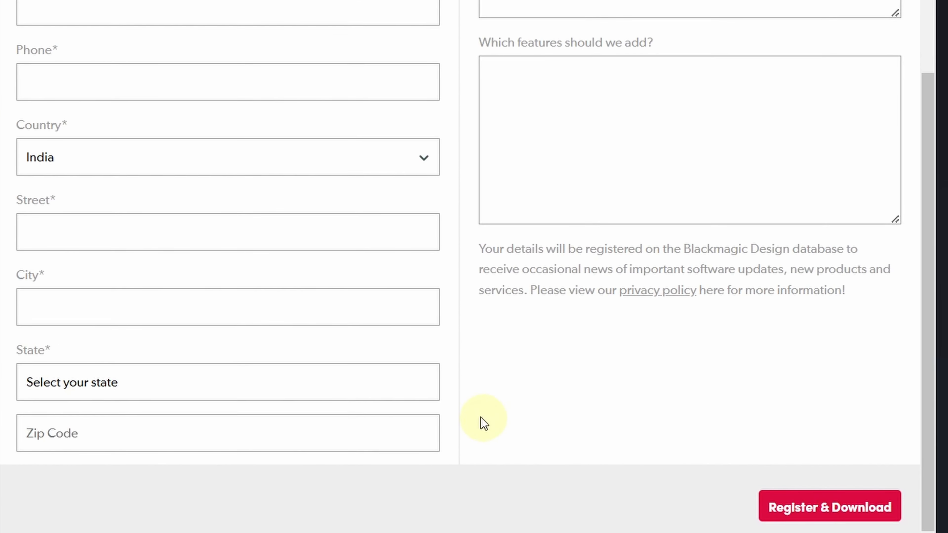
{"action": "left_click", "coordinate": [829, 506]}
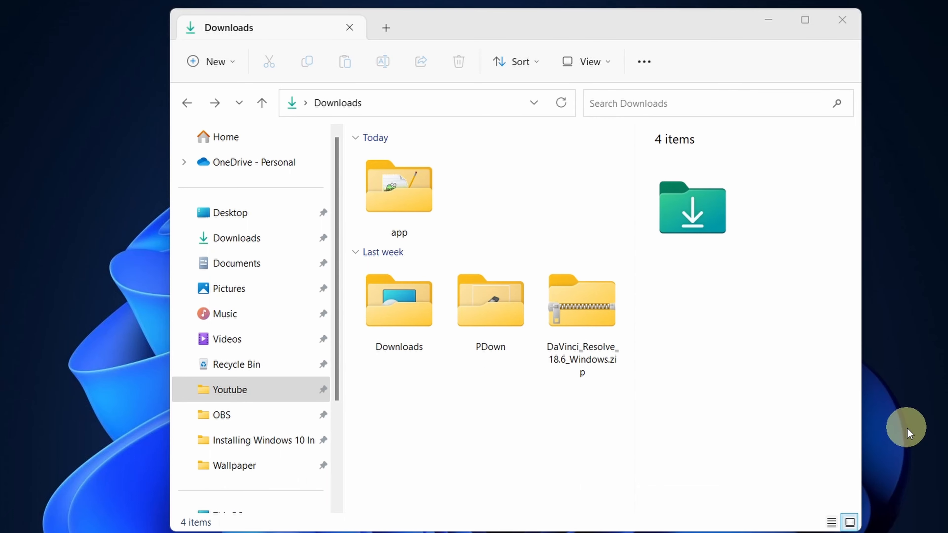
Extract All from DaVinci_Resolve_18.6_Windows.zip into a DaVinci_Resolve_18.6_Windows folder in Downloads
{"action": "left_click", "coordinate": [581, 300]}
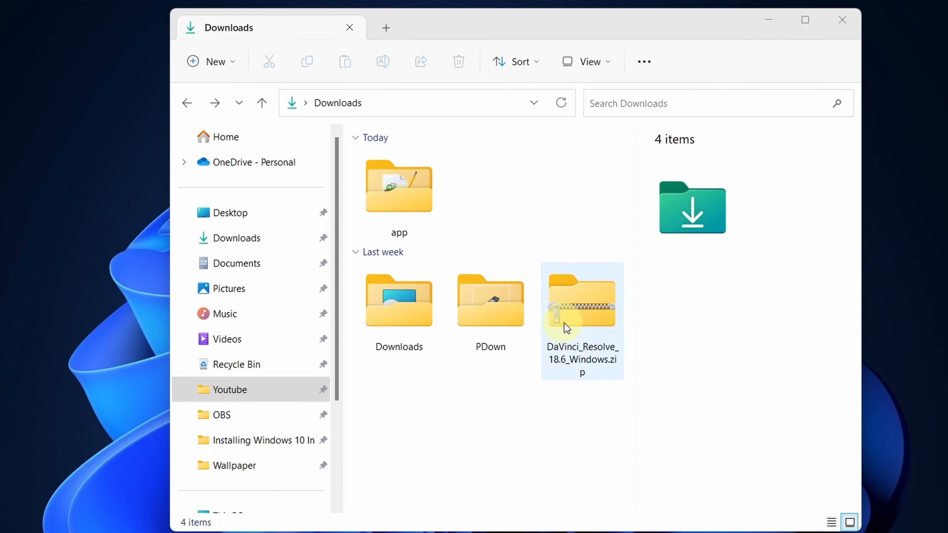
{"action": "right_click", "coordinate": [567, 326]}
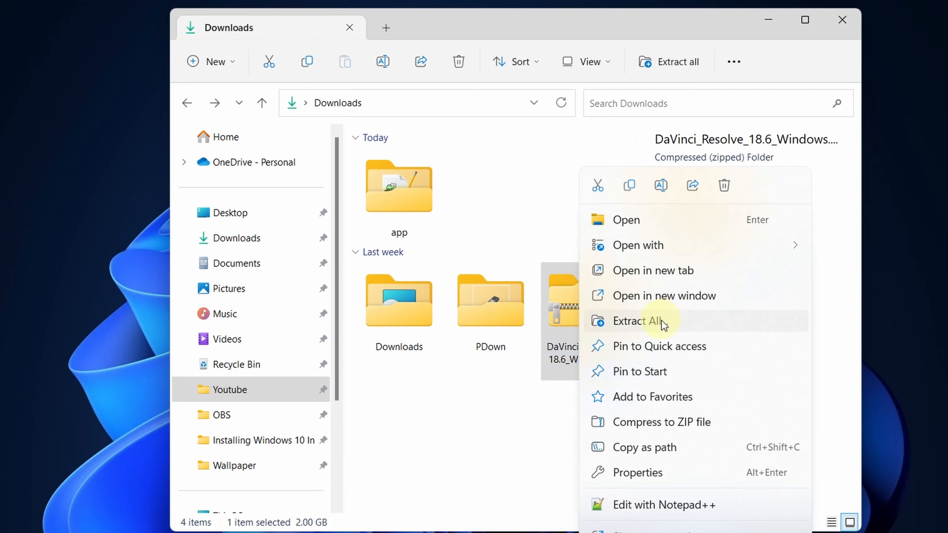
{"action": "left_click", "coordinate": [634, 321]}
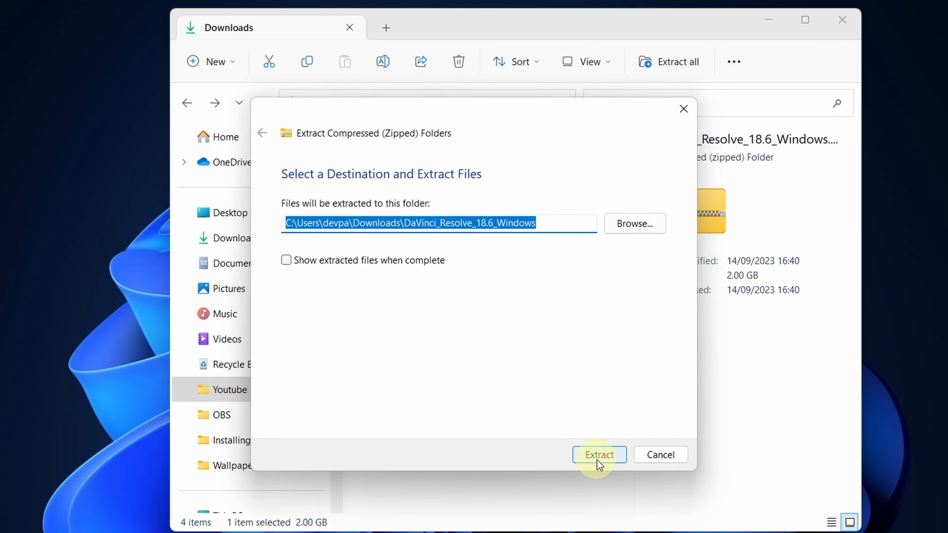
{"action": "left_click", "coordinate": [598, 455]}
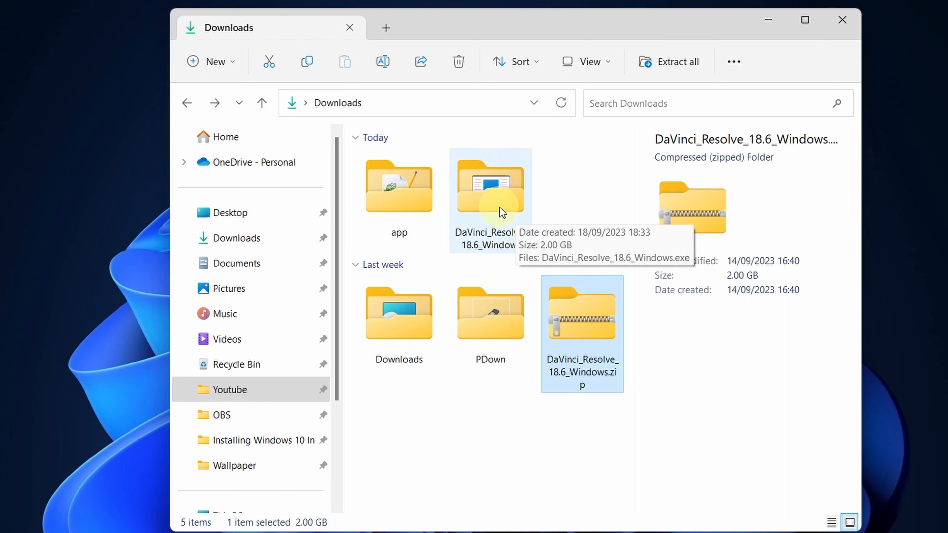
Run DaVinci_Resolve_18.6_Windows.exe from inside the extracted folder
{"action": "double_click", "coordinate": [490, 186]}
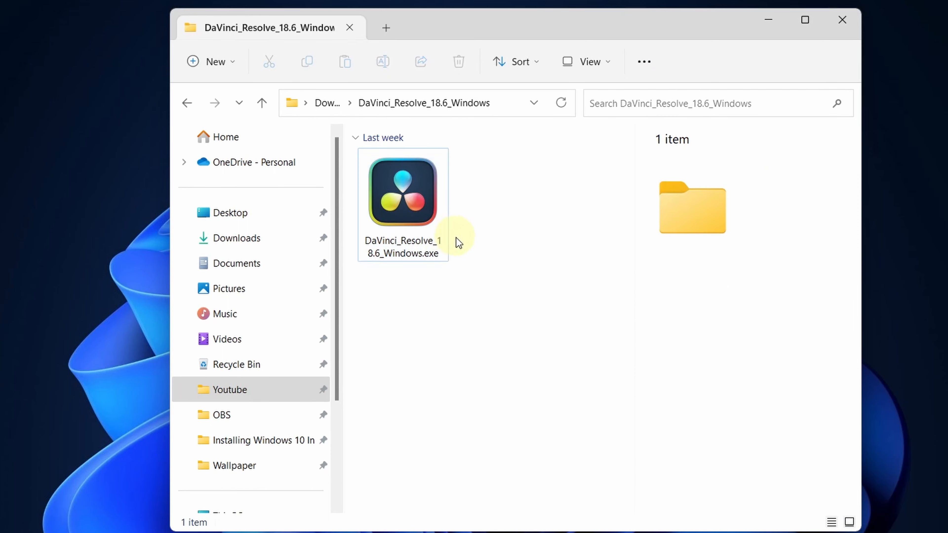
{"action": "left_click", "coordinate": [402, 192]}
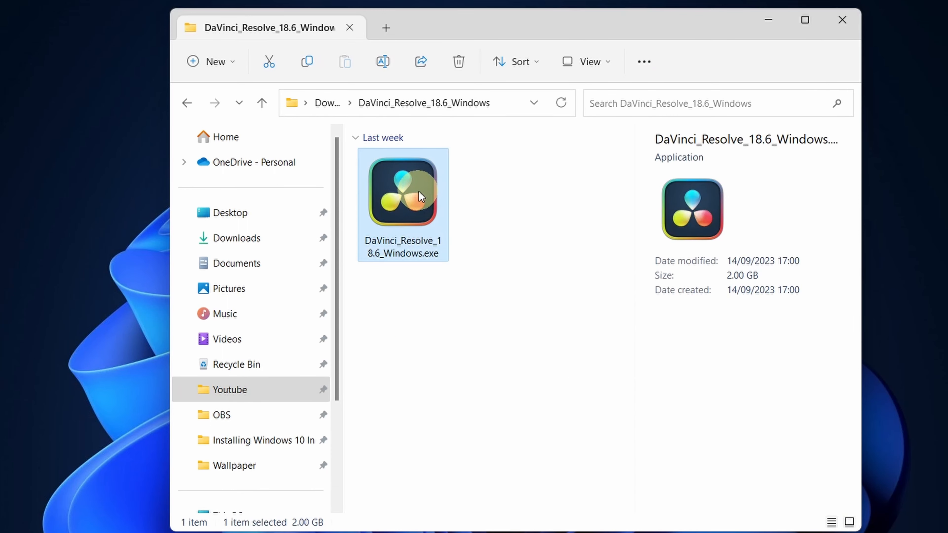
{"action": "double_click", "coordinate": [401, 190]}
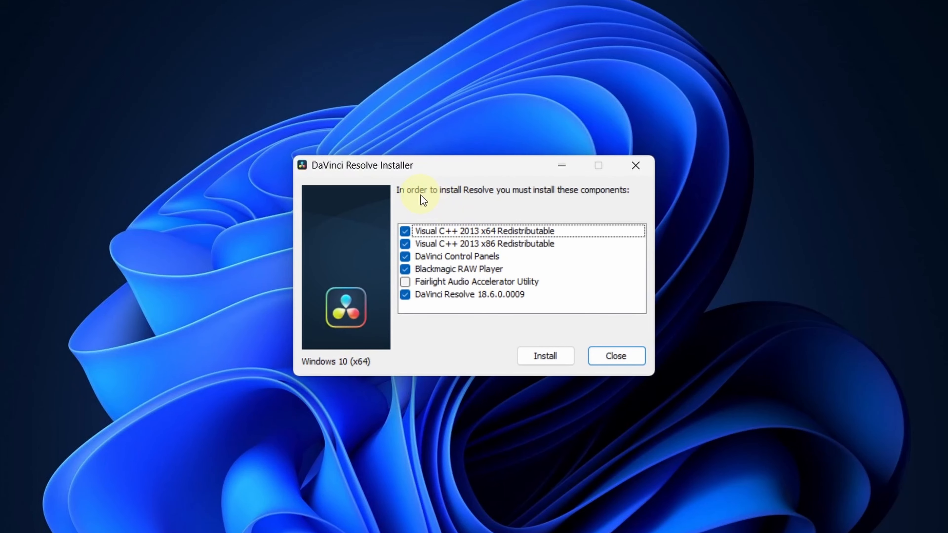
{"action": "mouse_move", "coordinate": [590, 205]}
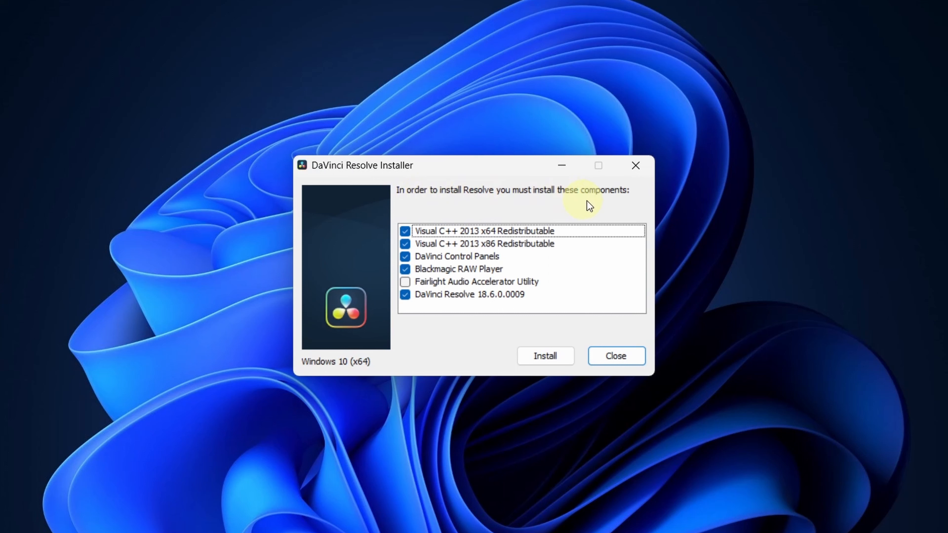
Tick Fairlight Audio Accelerator Utility so all six components install, reaching the 18.6 Setup Wizard
{"action": "left_click", "coordinate": [405, 282]}
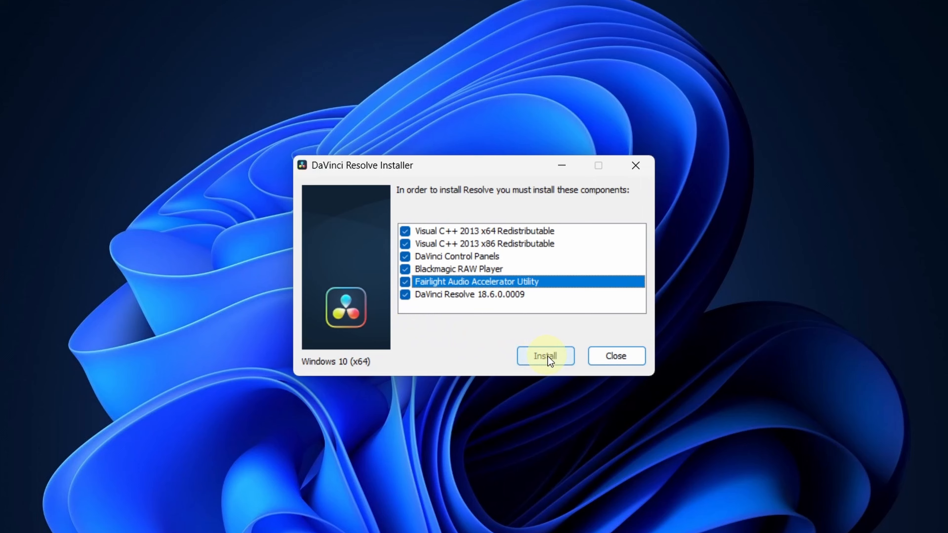
{"action": "left_click", "coordinate": [545, 356]}
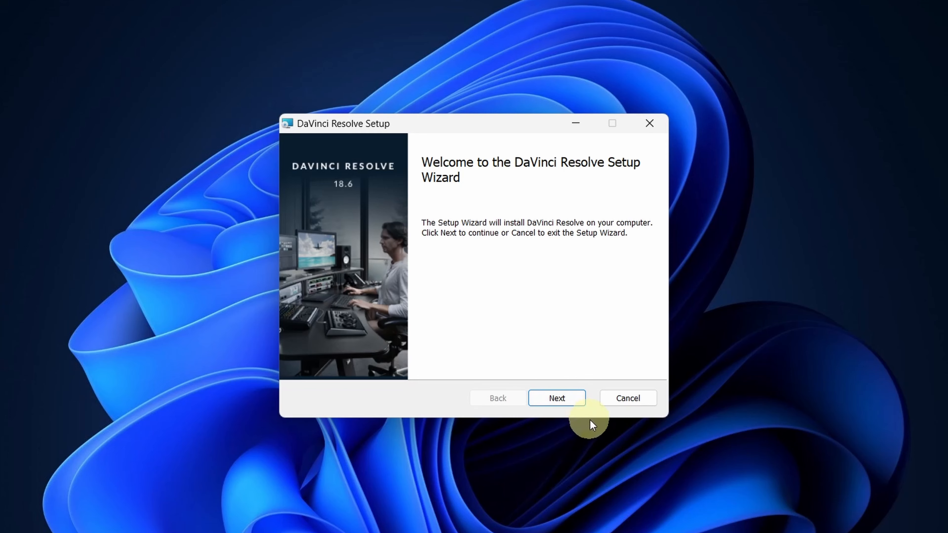
Accept the license, keep the default Program Files folder, install and finish the setup wizard
{"action": "left_click", "coordinate": [555, 398]}
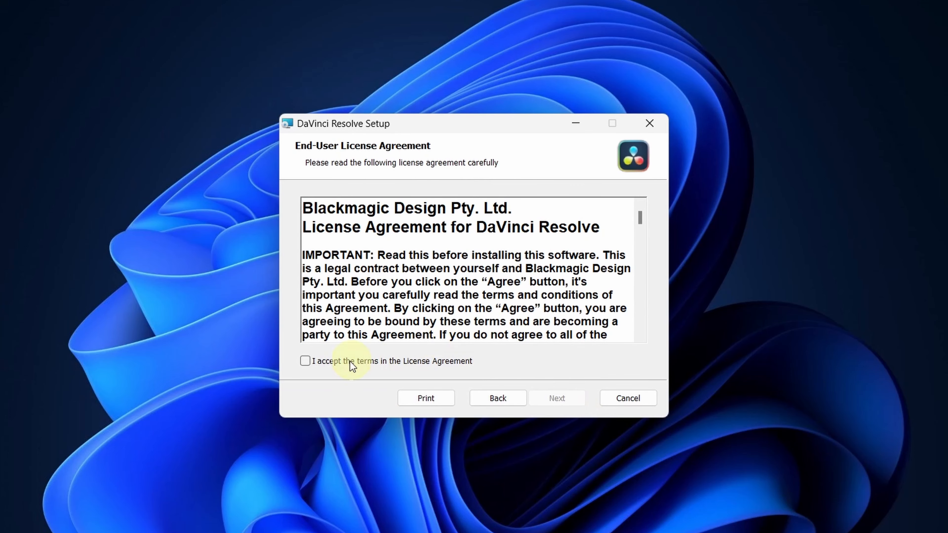
{"action": "left_click", "coordinate": [305, 361]}
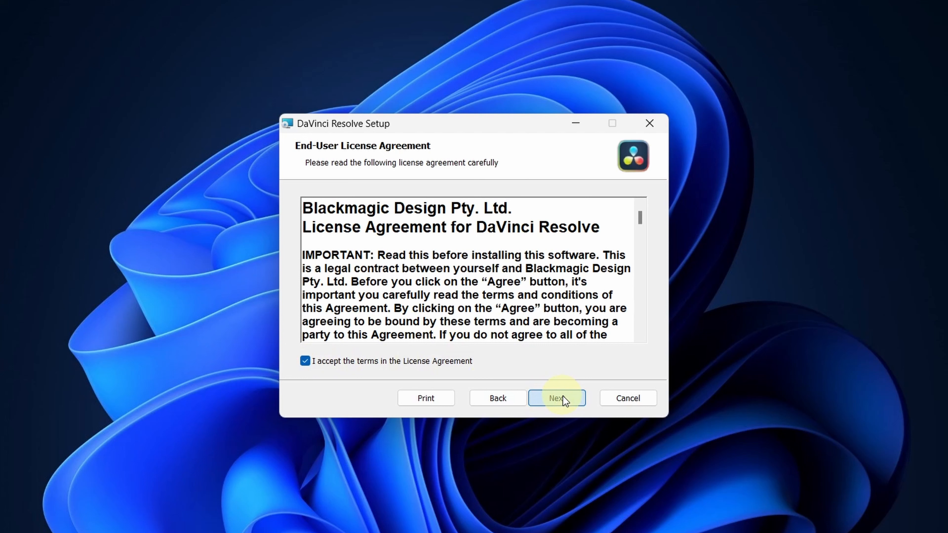
{"action": "left_click", "coordinate": [555, 398]}
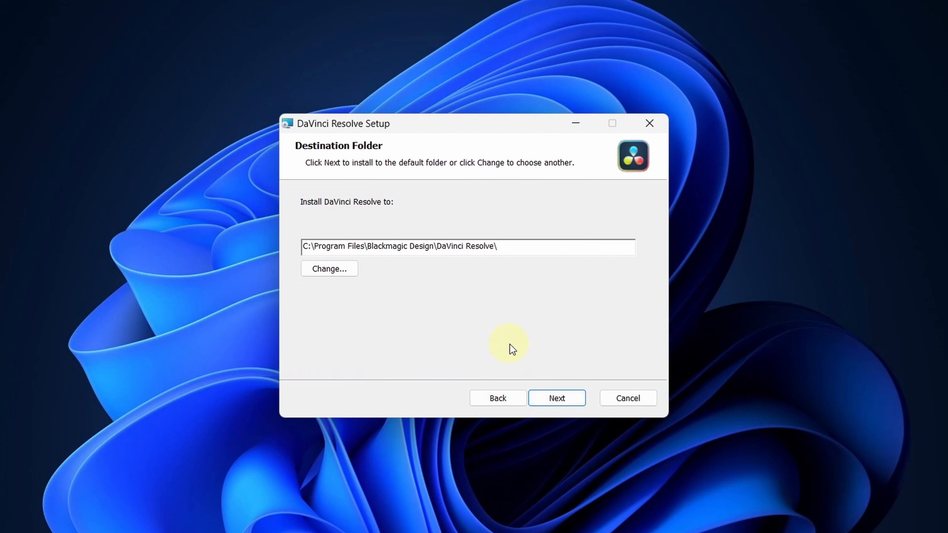
{"action": "left_click", "coordinate": [556, 398]}
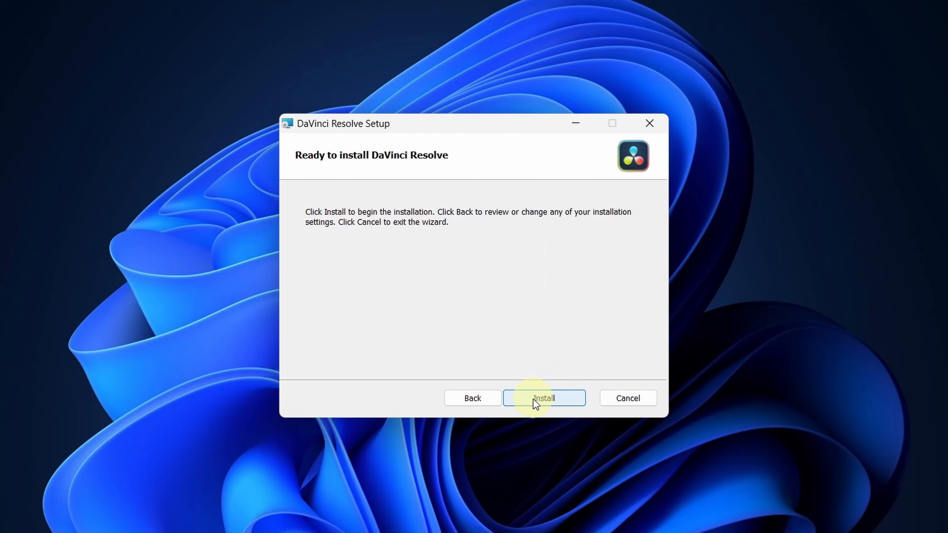
{"action": "left_click", "coordinate": [543, 398]}
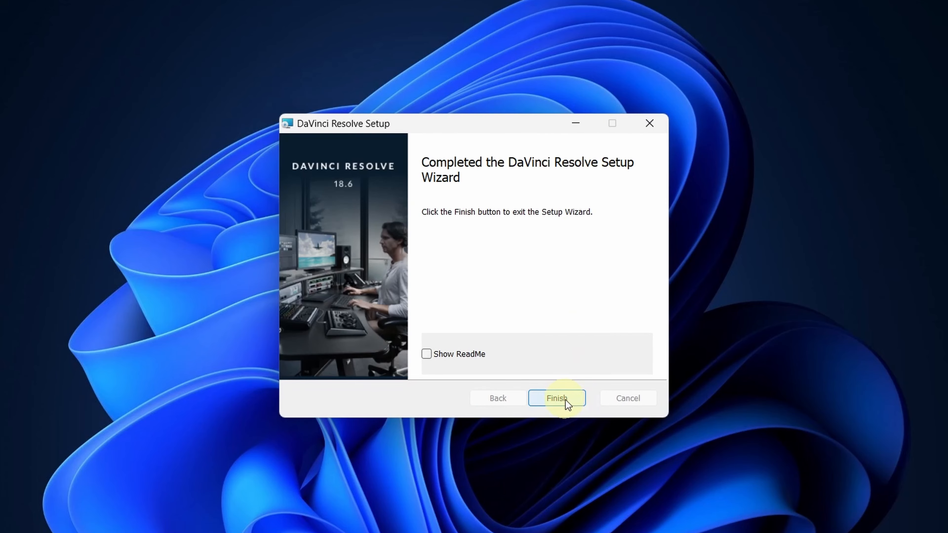
{"action": "left_click", "coordinate": [555, 398]}
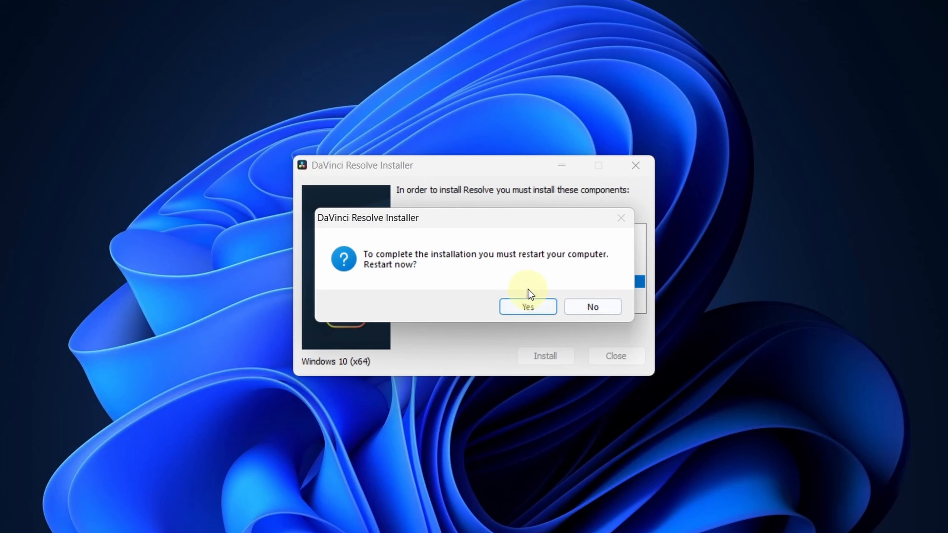
{"action": "mouse_move", "coordinate": [544, 339]}
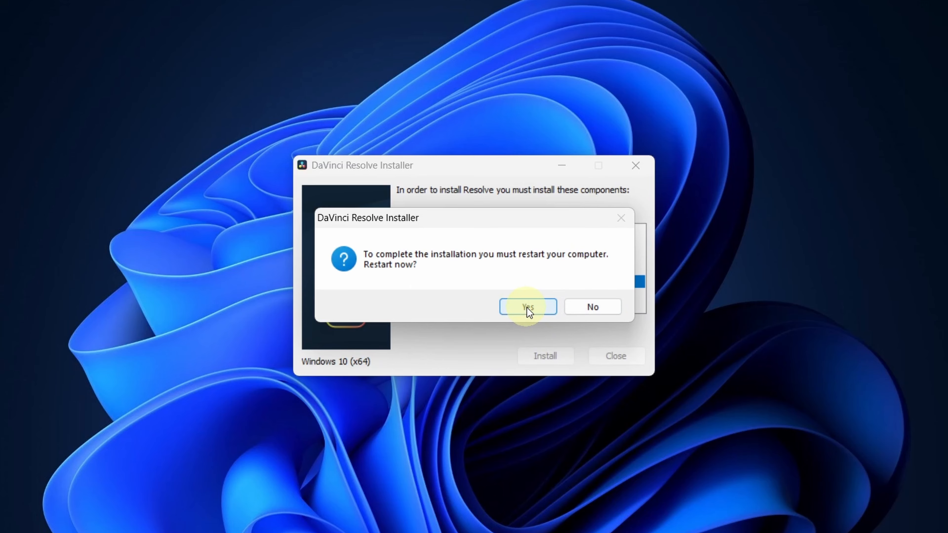
Answer Yes to restart the computer and complete the DaVinci Resolve installation
{"action": "left_click", "coordinate": [527, 306]}
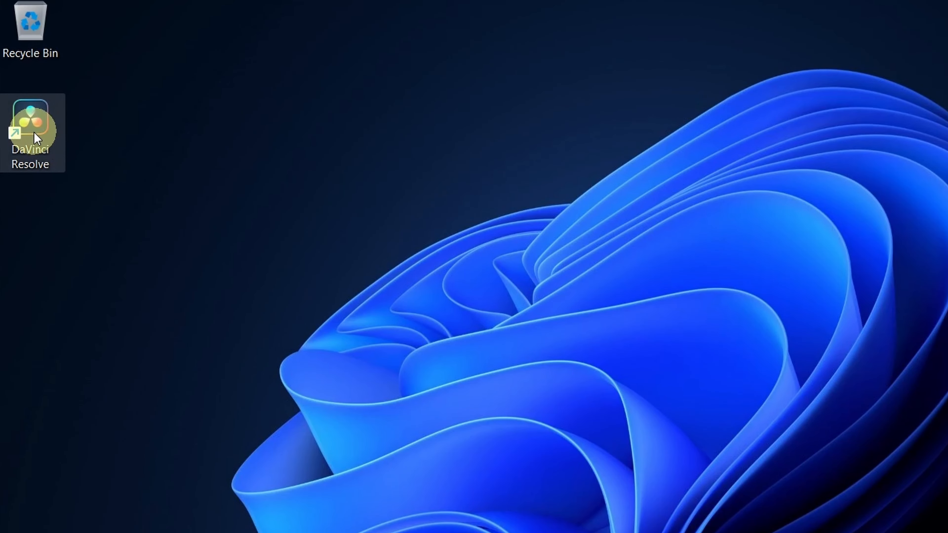
{"action": "mouse_move", "coordinate": [30, 127]}
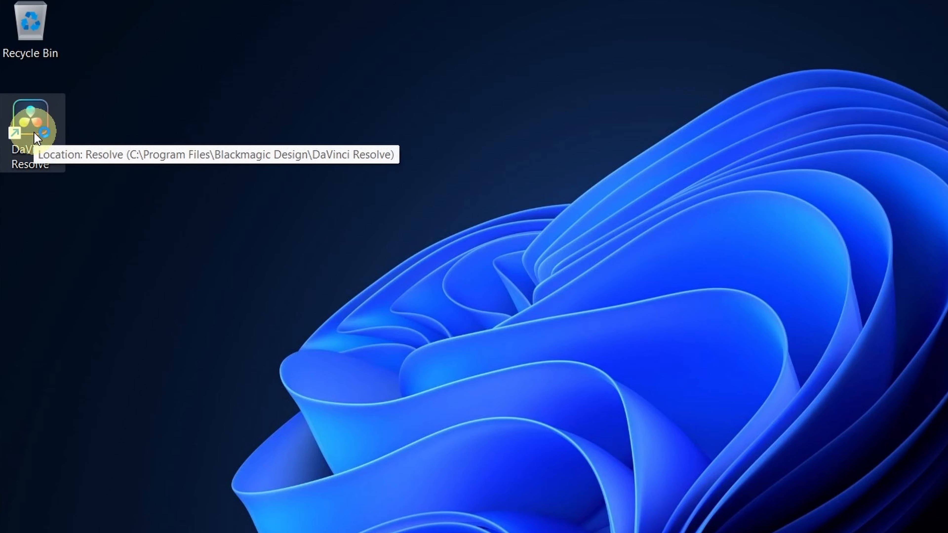
{"action": "mouse_move", "coordinate": [350, 369]}
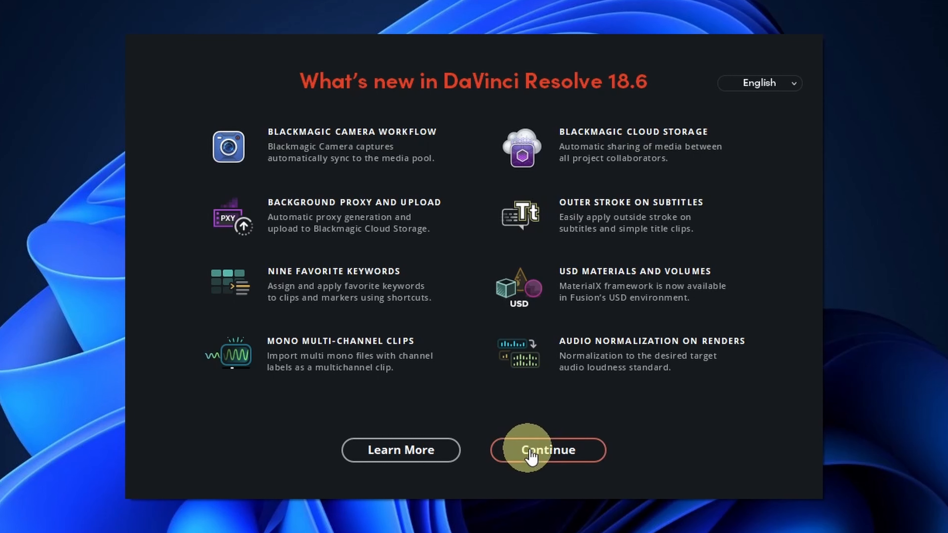
Continue past What's new in 18.6 and skip quick setup to land on an empty Untitled Project
{"action": "left_click", "coordinate": [546, 450]}
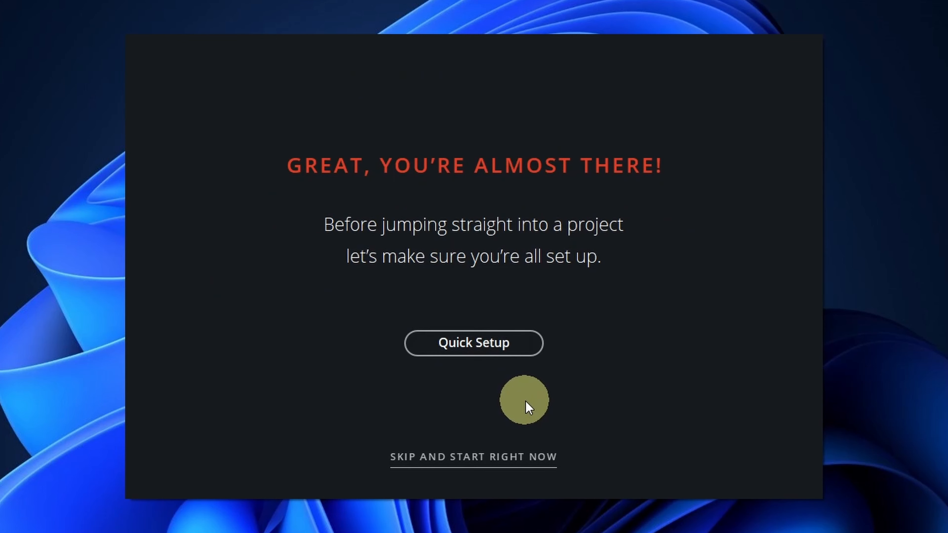
{"action": "mouse_move", "coordinate": [473, 464]}
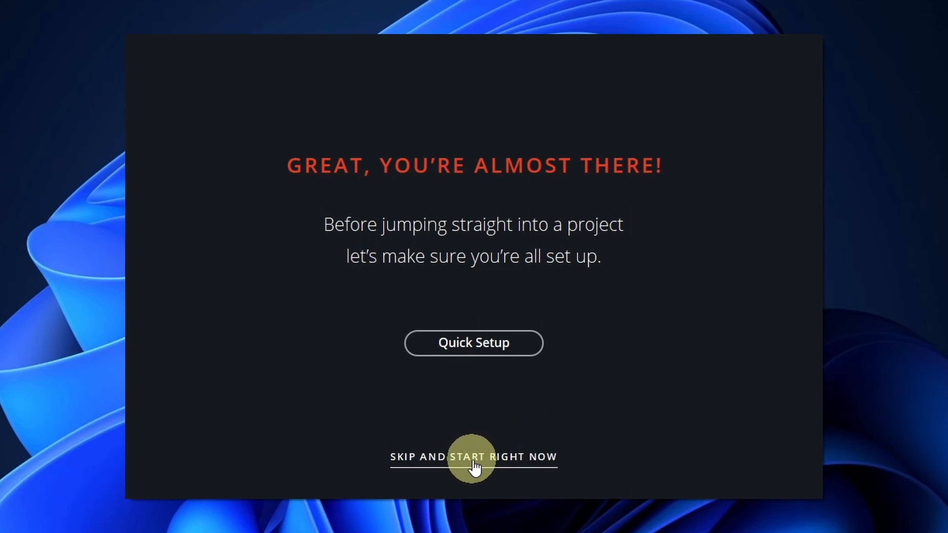
{"action": "left_click", "coordinate": [474, 456]}
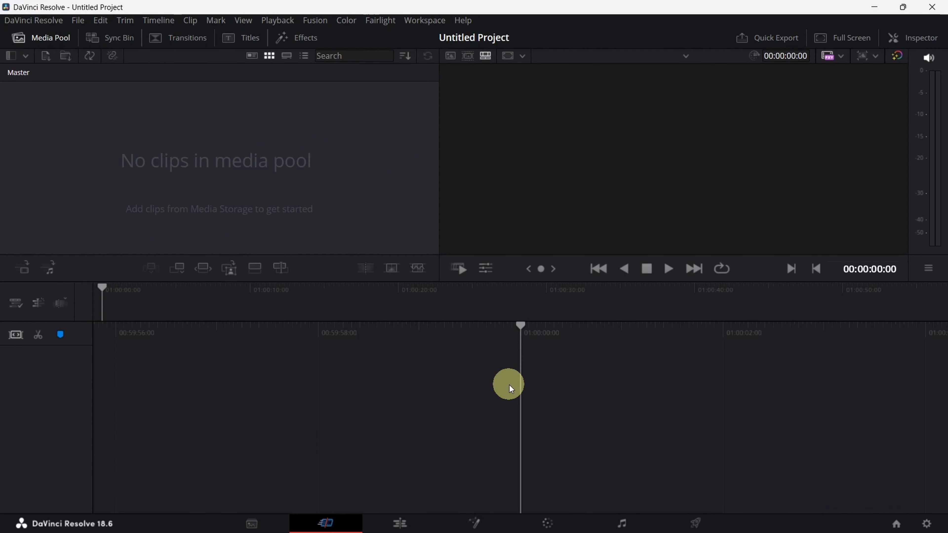
{"action": "mouse_move", "coordinate": [360, 221]}
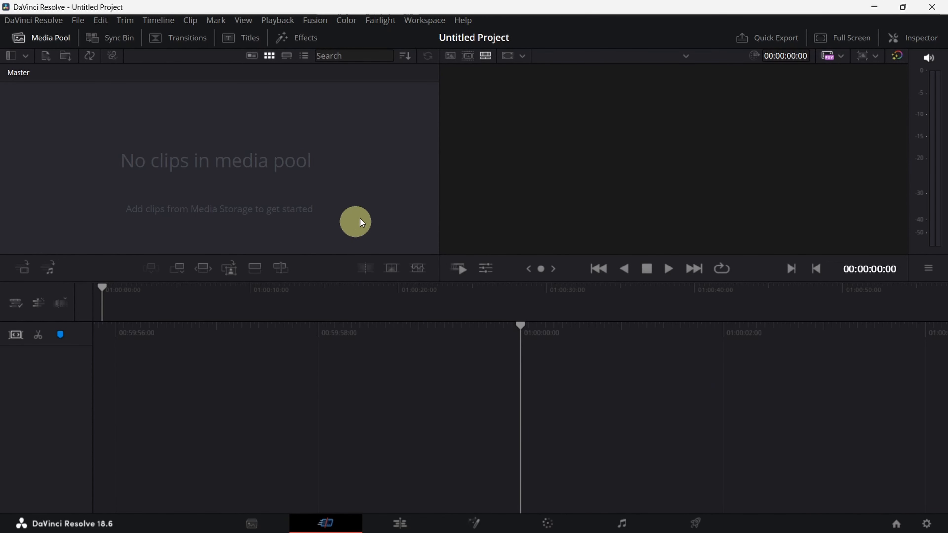
{"action": "mouse_move", "coordinate": [369, 216]}
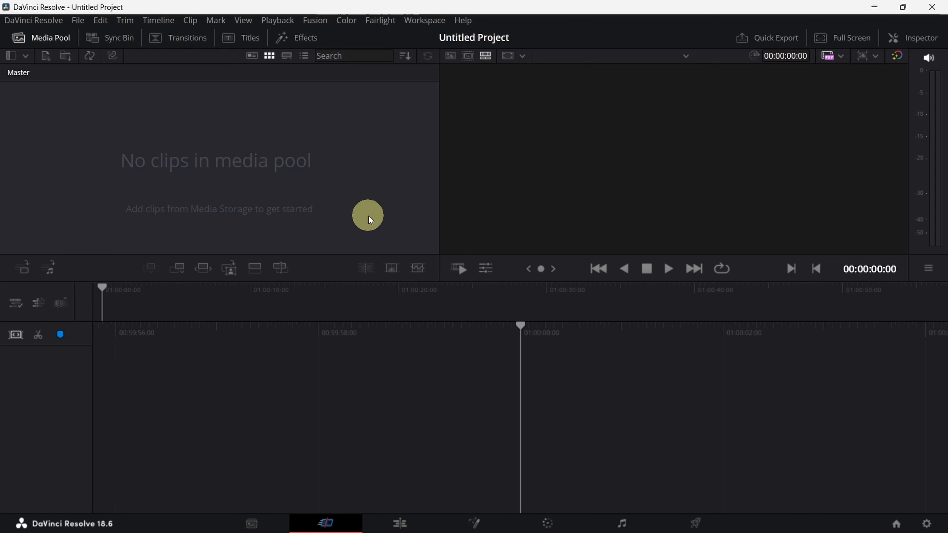